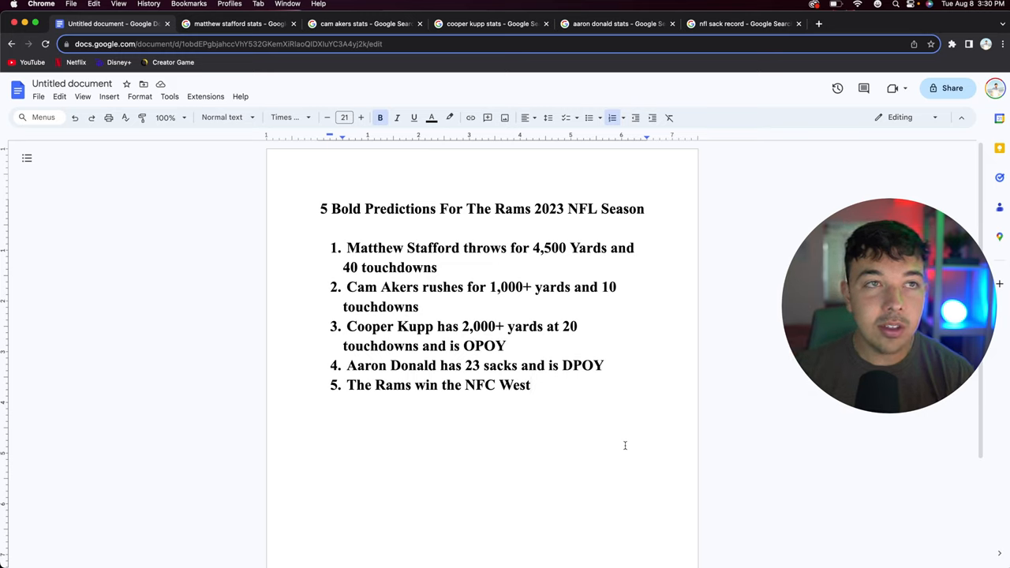
mouse_move(601, 330)
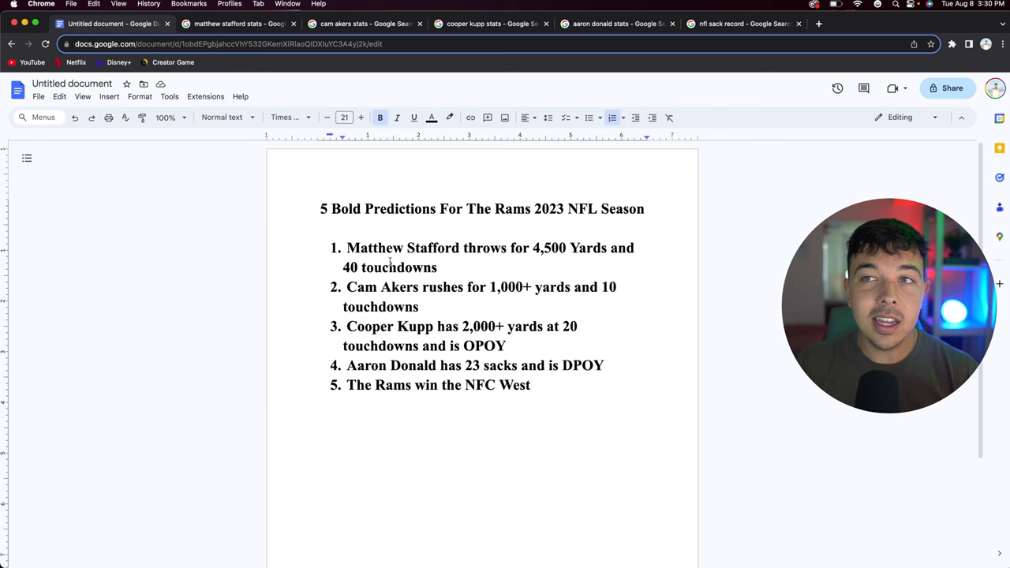
Switch to the Matthew Stafford stats search results to review his career stats table
left_click(483, 227)
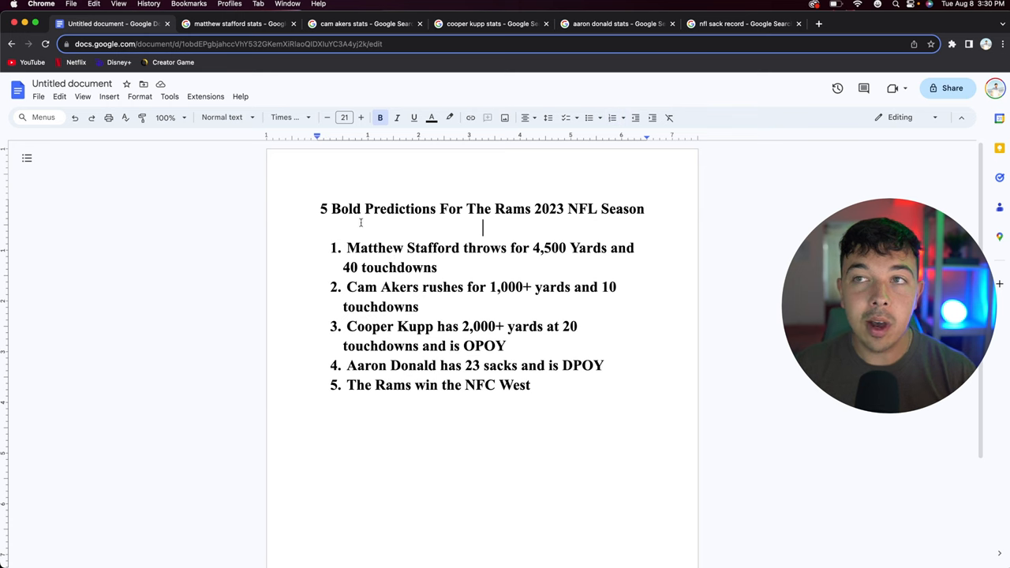
left_click(237, 24)
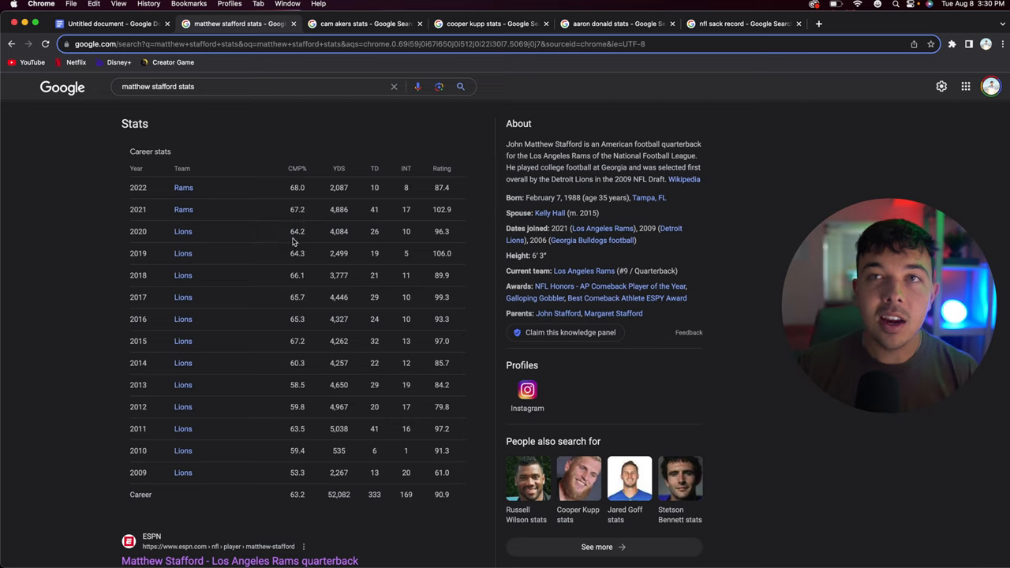
mouse_move(333, 472)
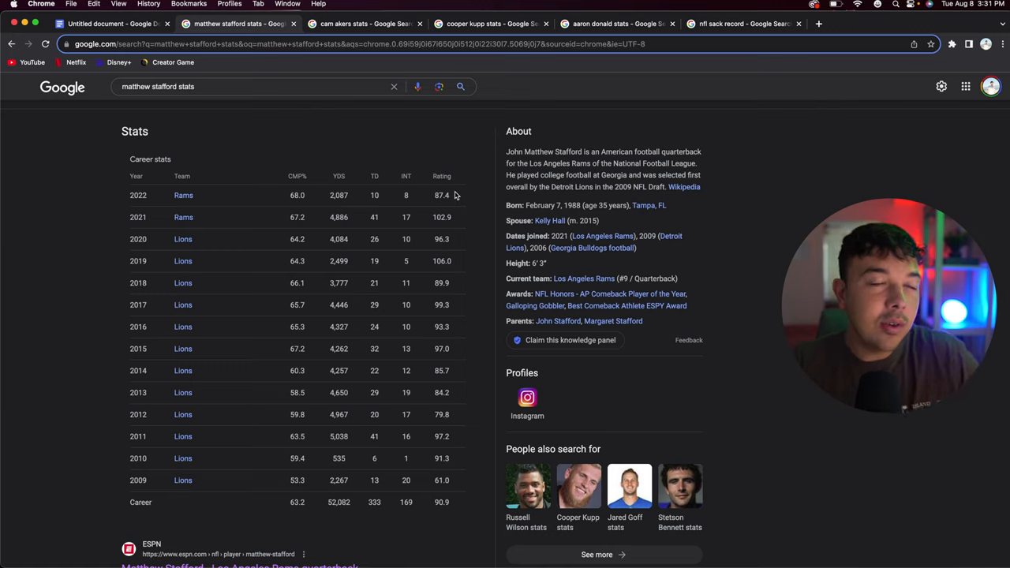
mouse_move(404, 195)
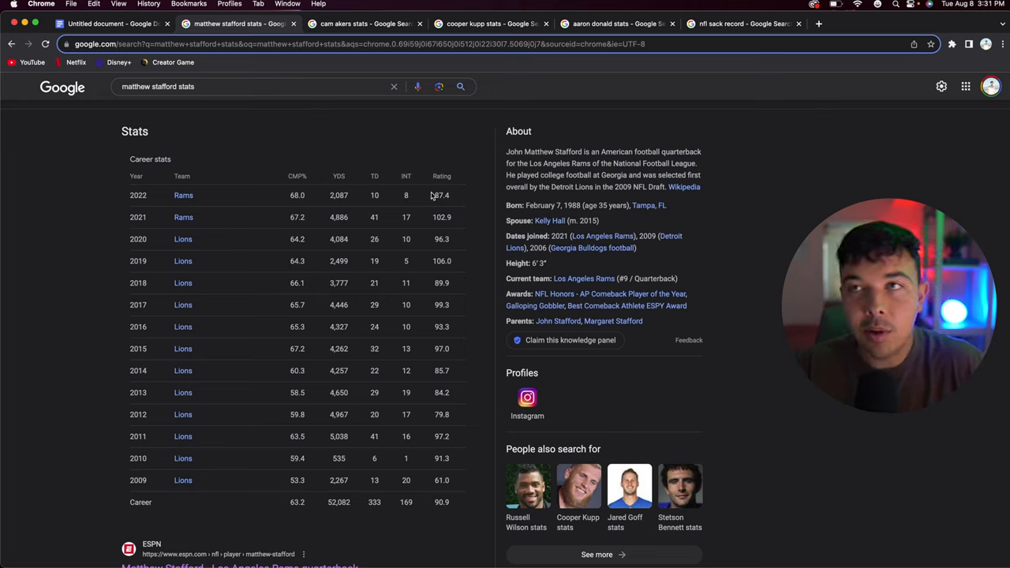
mouse_move(373, 221)
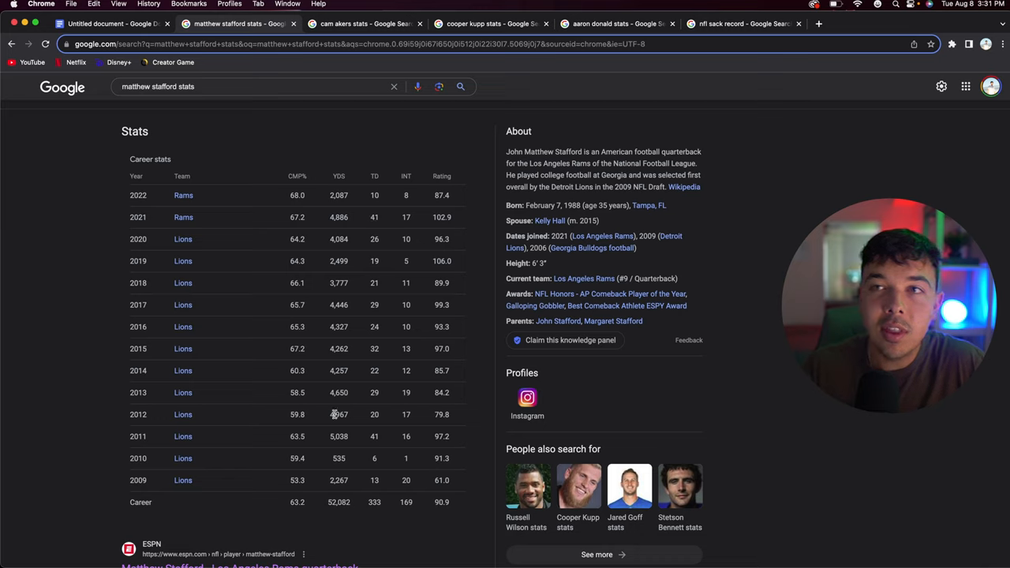
mouse_move(344, 496)
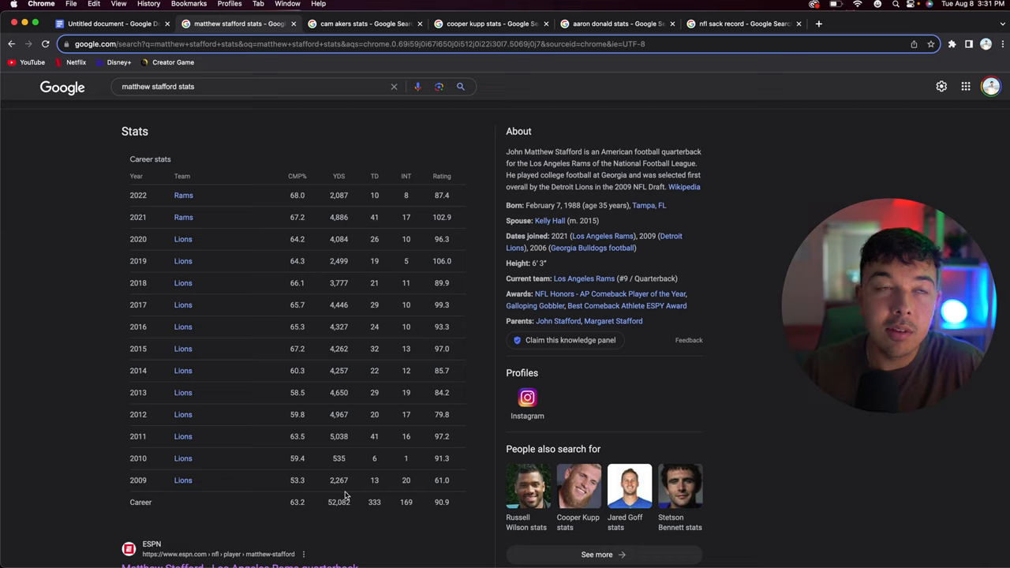
mouse_move(357, 353)
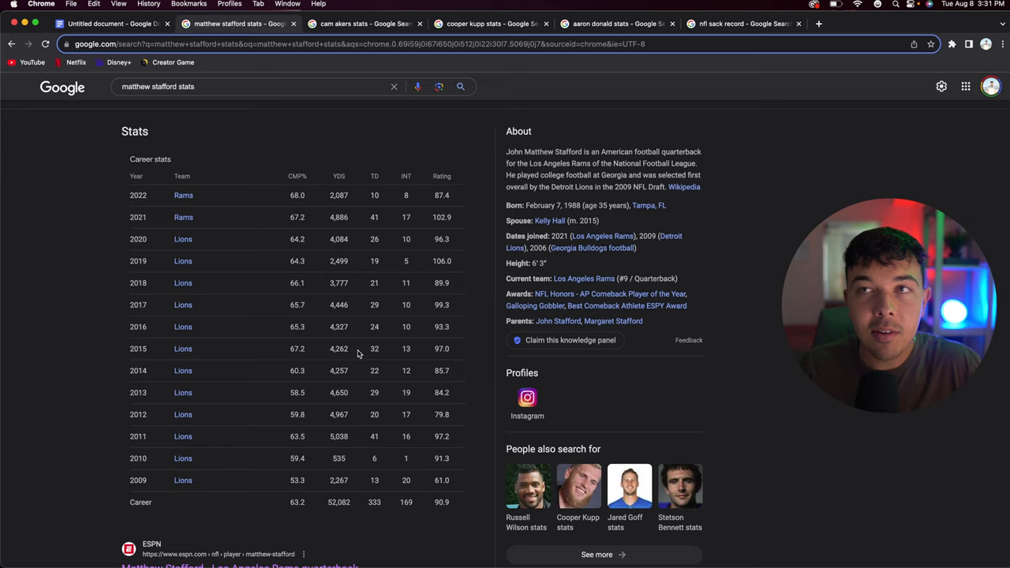
mouse_move(370, 218)
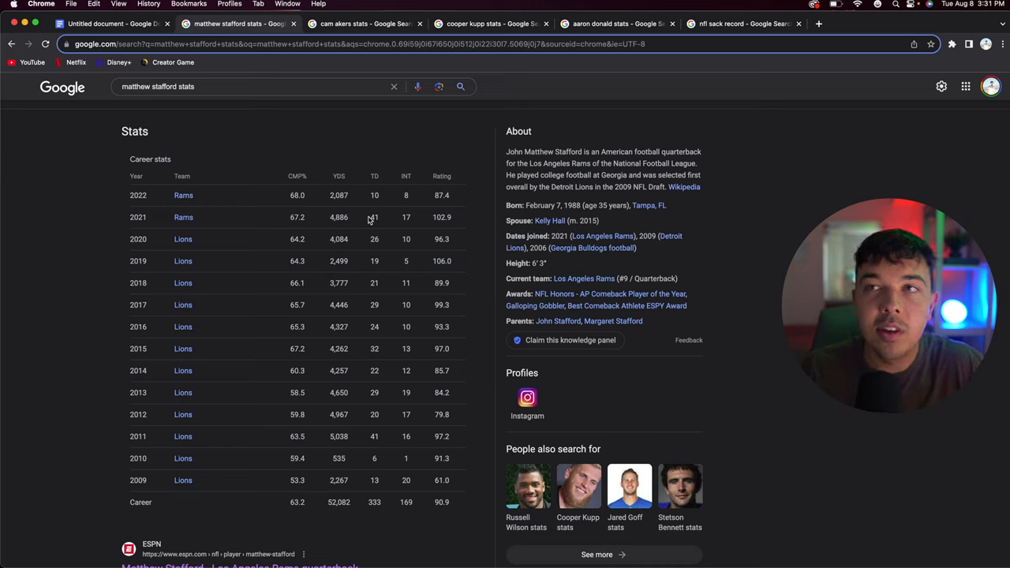
mouse_move(388, 234)
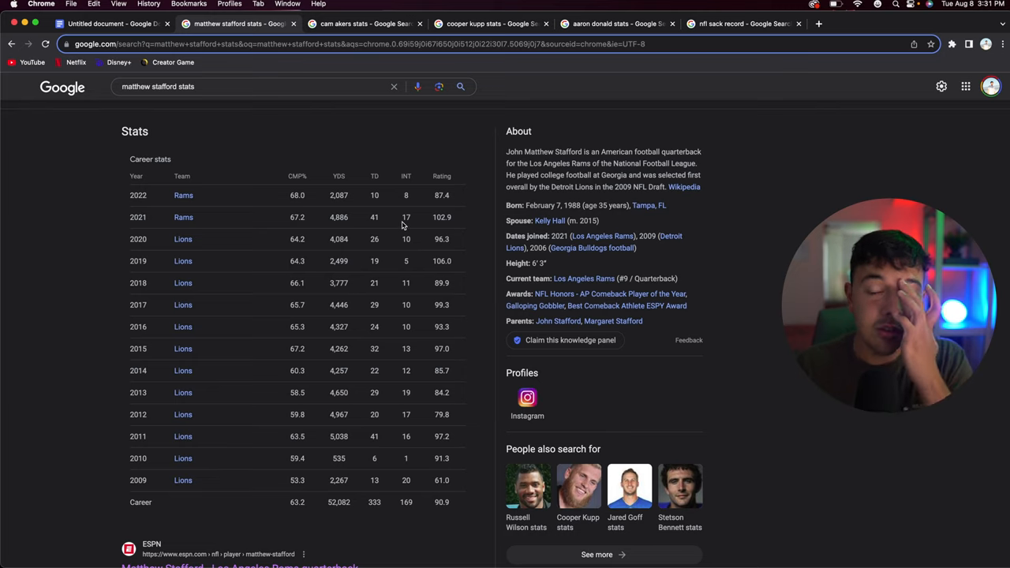
mouse_move(402, 218)
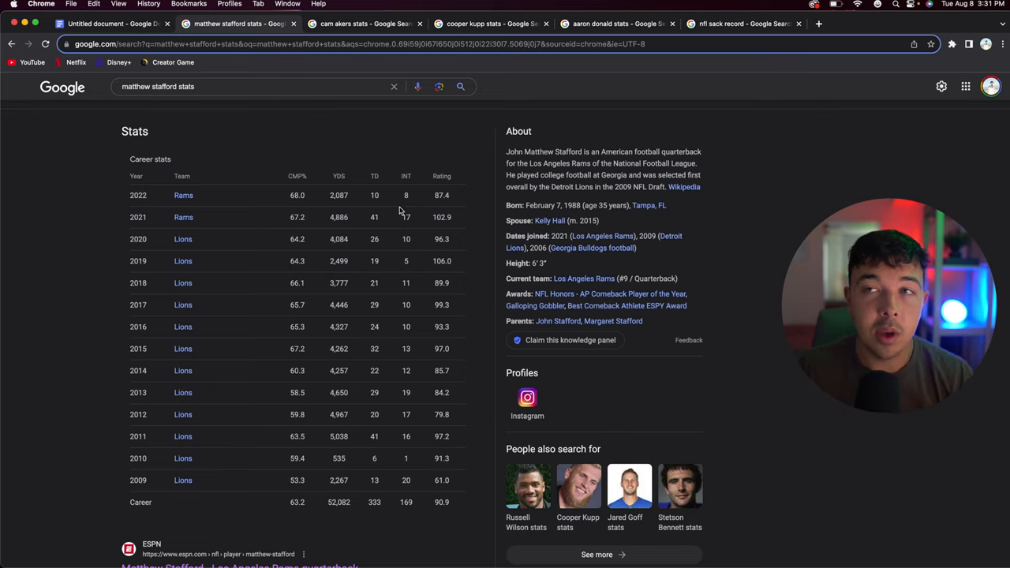
mouse_move(470, 218)
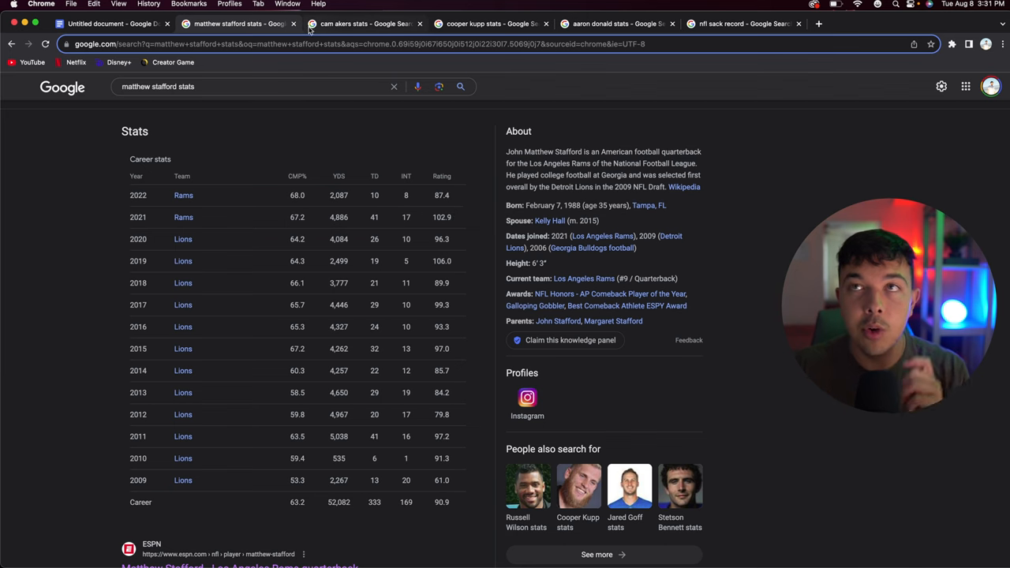
Close the Matthew Stafford stats results, returning to the predictions document
left_click(111, 24)
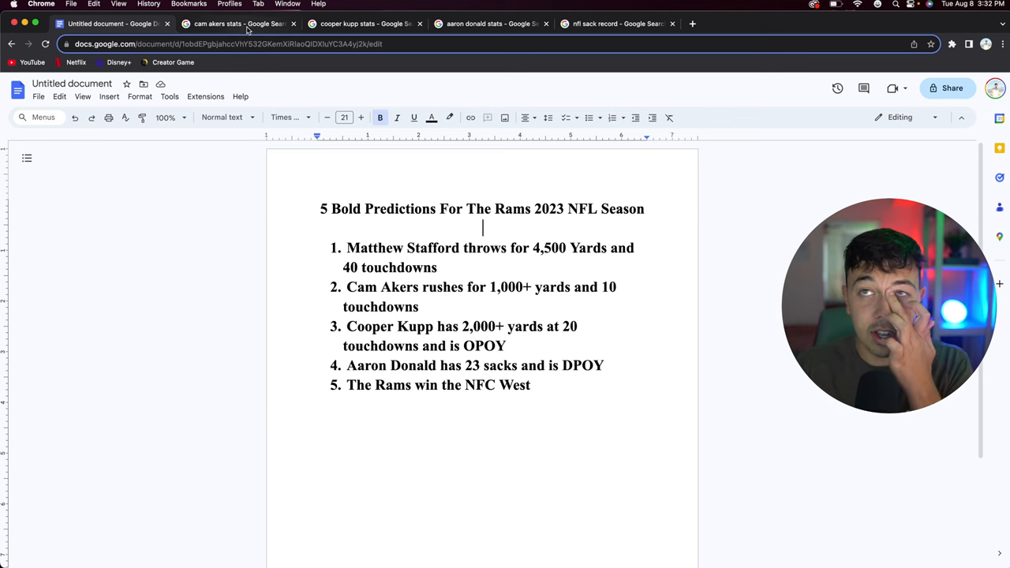
Switch to the Cam Akers stats results showing his 2020–2022 rushing seasons
left_click(237, 24)
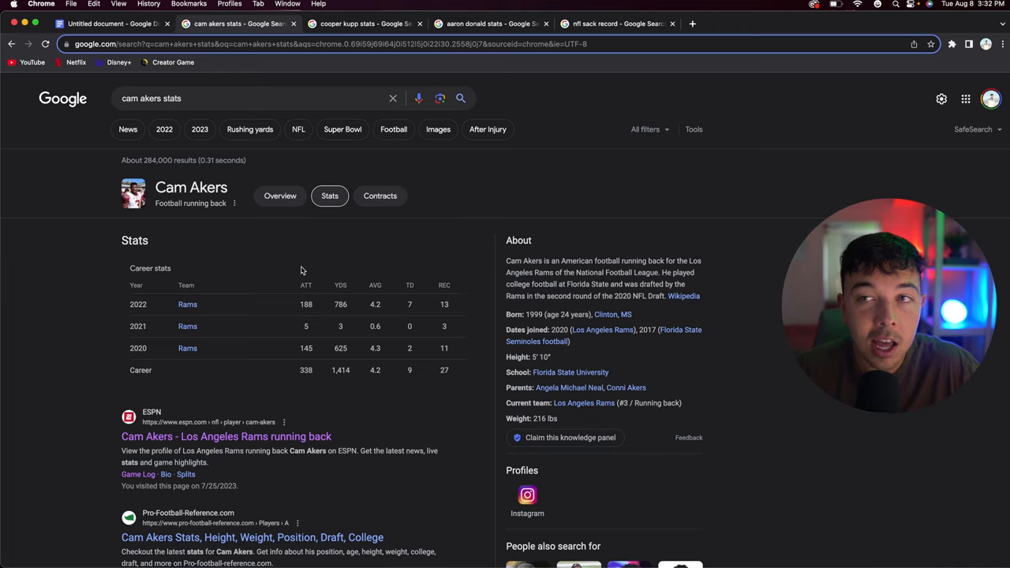
mouse_move(347, 306)
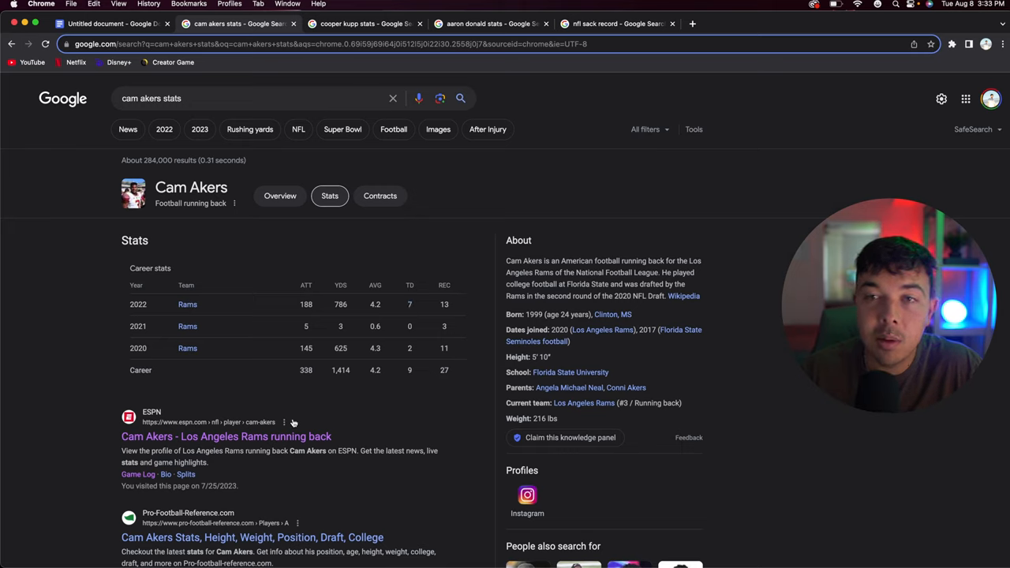
mouse_move(287, 356)
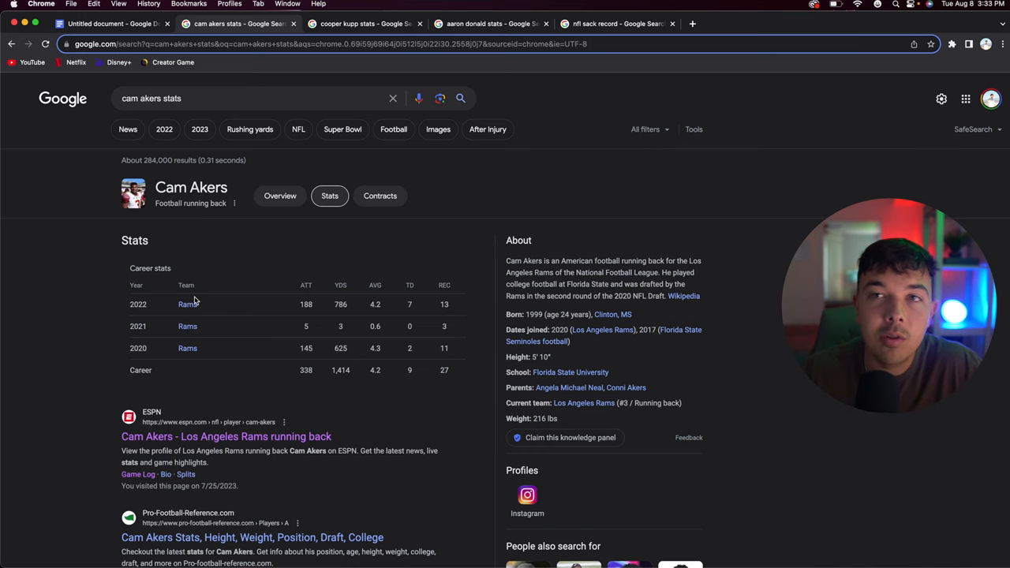
Return to the predictions document and close the Cam Akers stats results
left_click(110, 24)
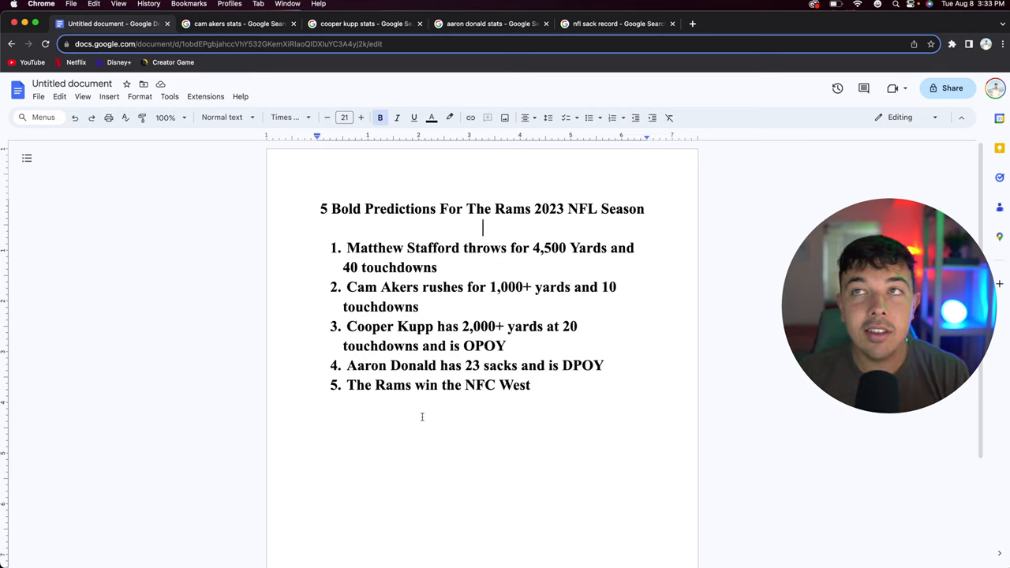
mouse_move(286, 150)
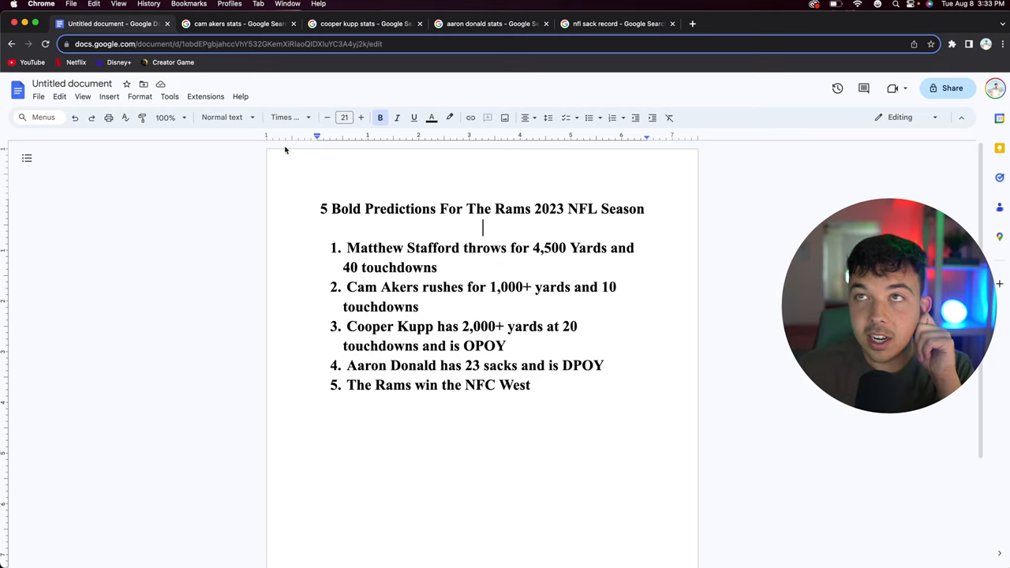
left_click(294, 23)
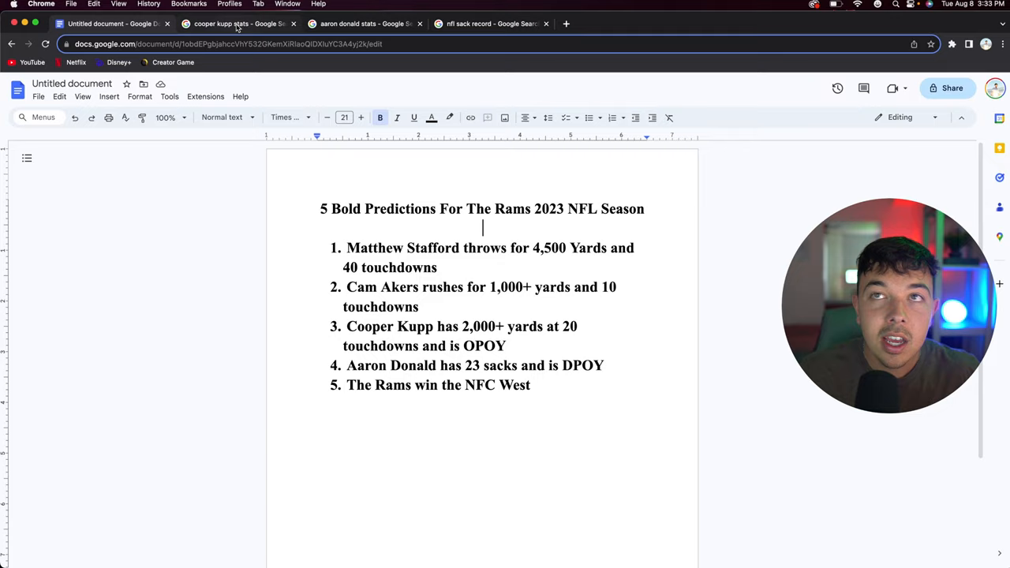
Switch to the Cooper Kupp stats results showing his 2017–2022 receiving seasons
left_click(237, 23)
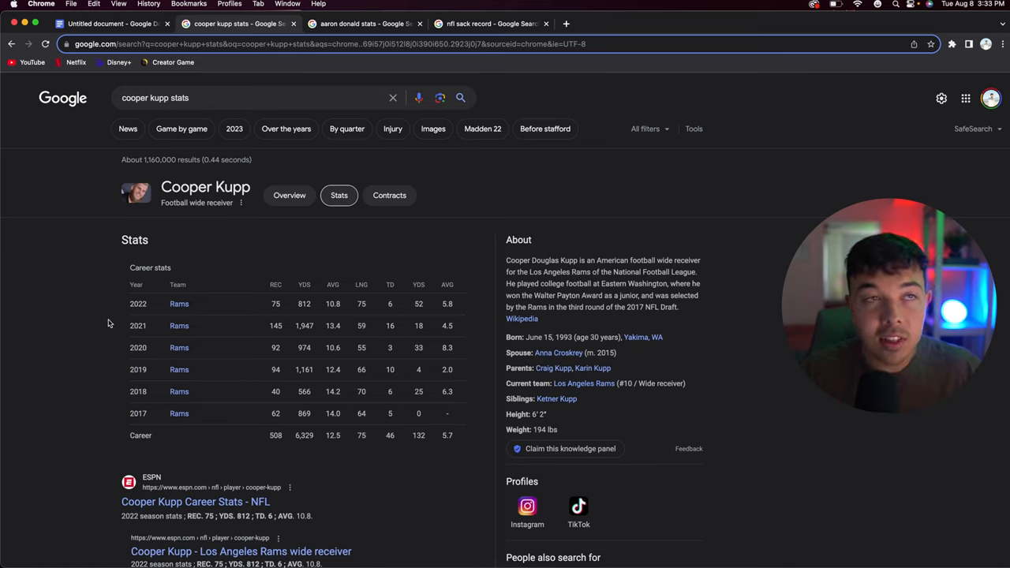
mouse_move(95, 240)
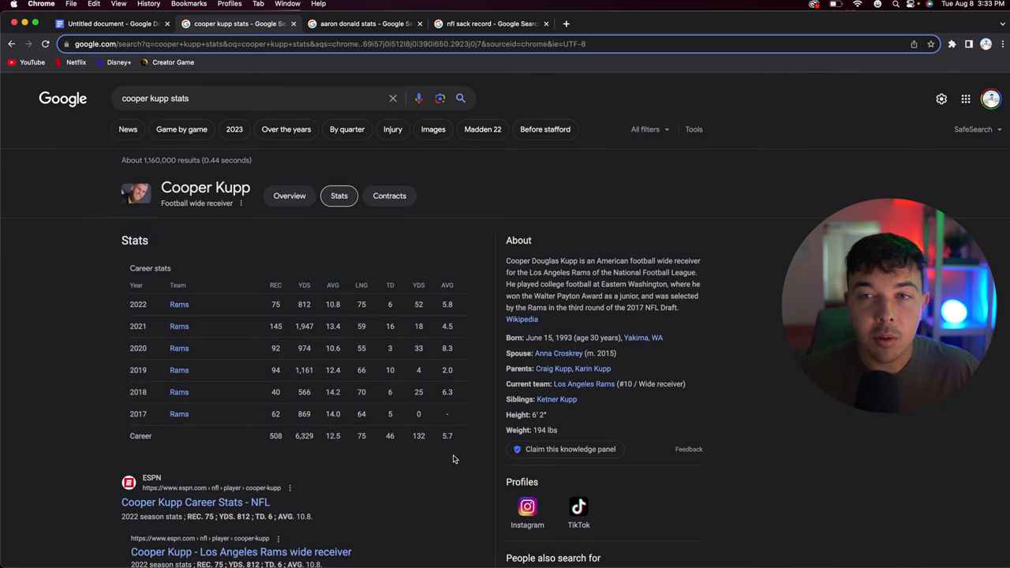
mouse_move(430, 477)
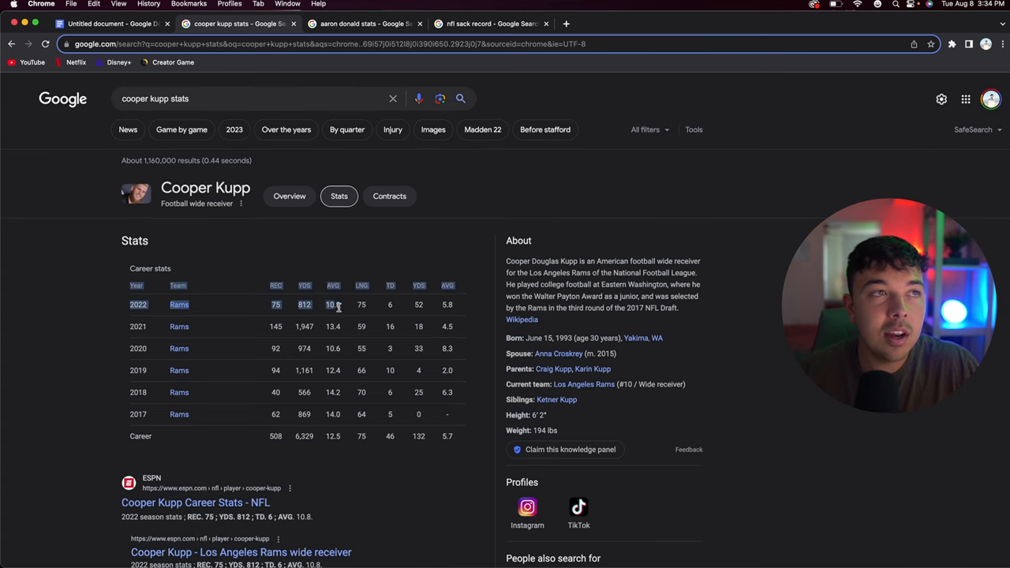
scroll("down", 3)
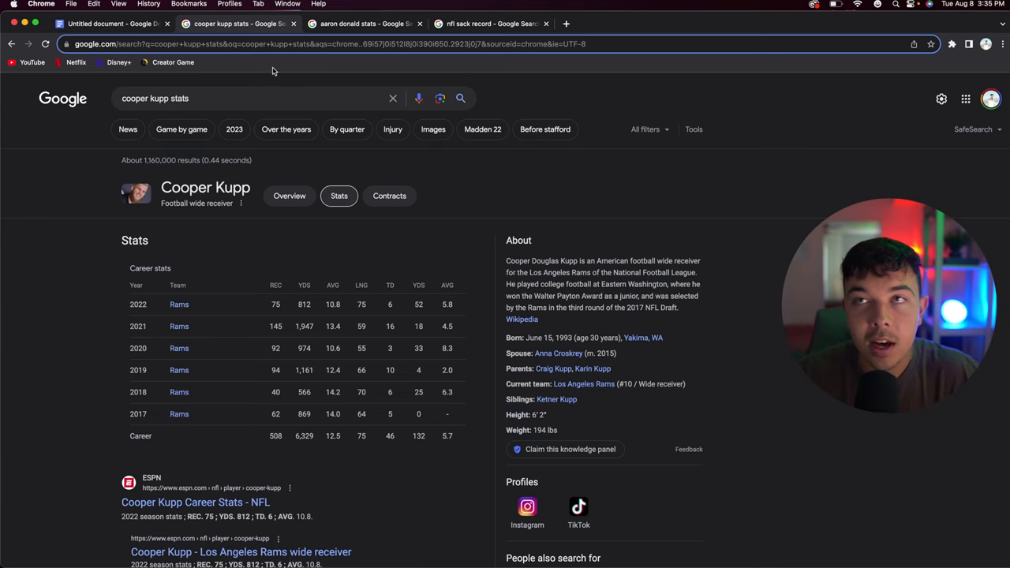
Close the Cooper Kupp results and bring up the NFL single-season sack record search
left_click(111, 24)
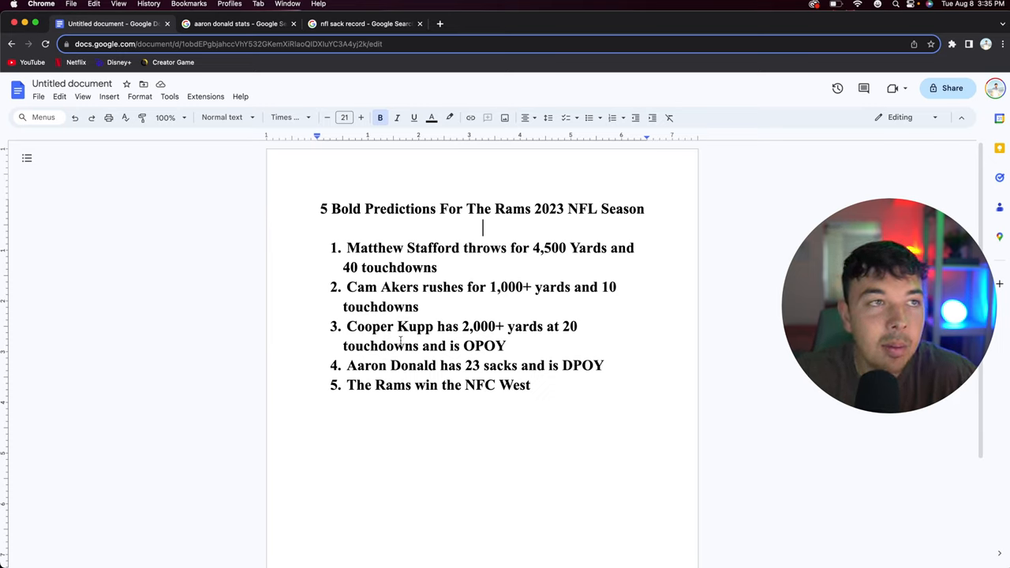
left_click(363, 23)
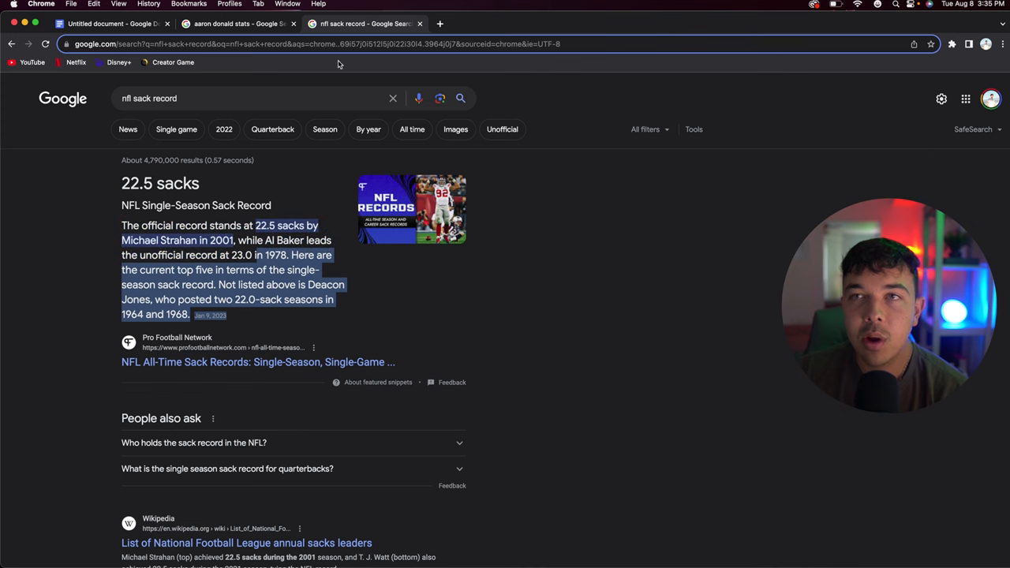
left_click(237, 24)
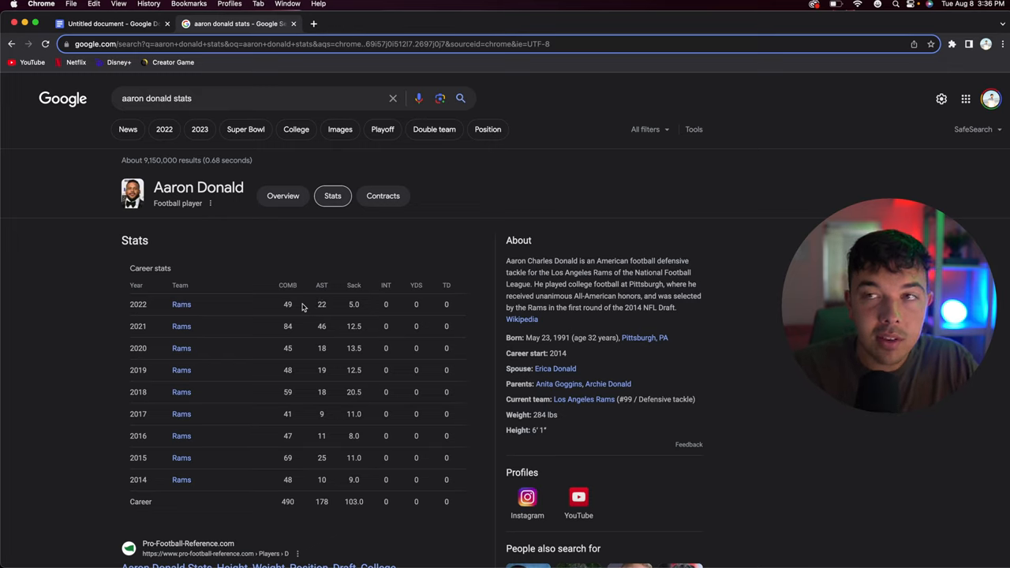
mouse_move(231, 312)
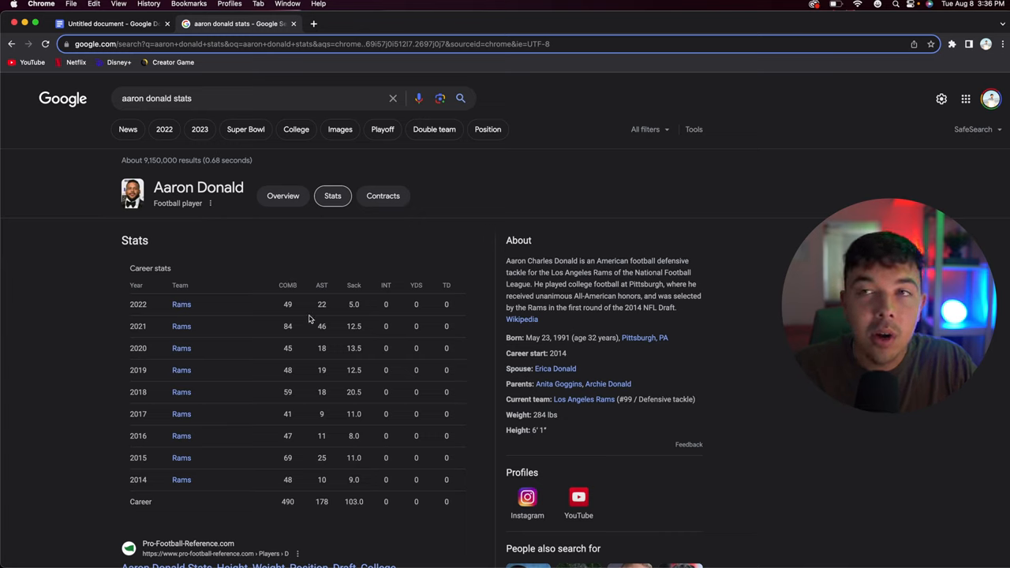
mouse_move(394, 313)
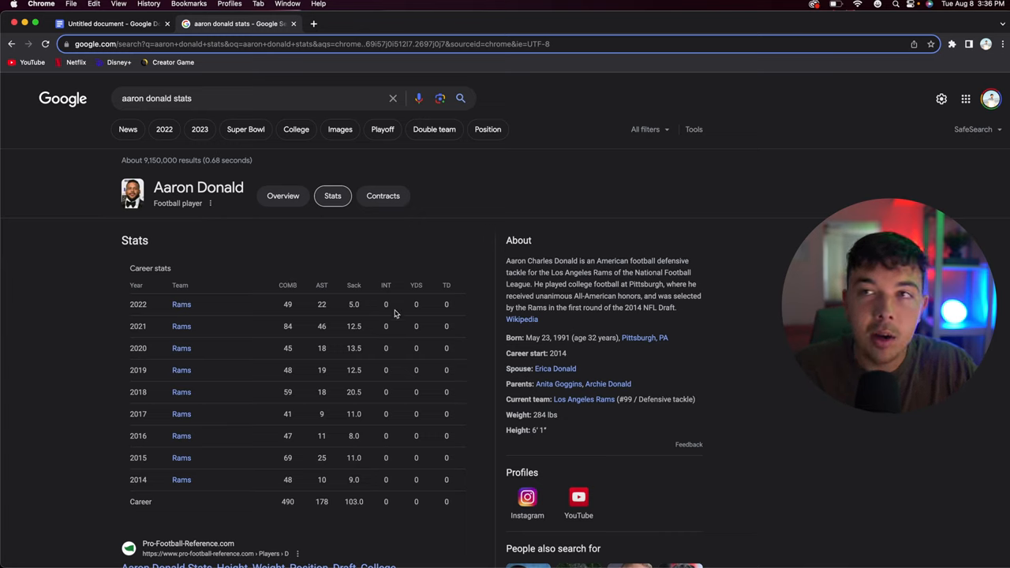
mouse_move(85, 322)
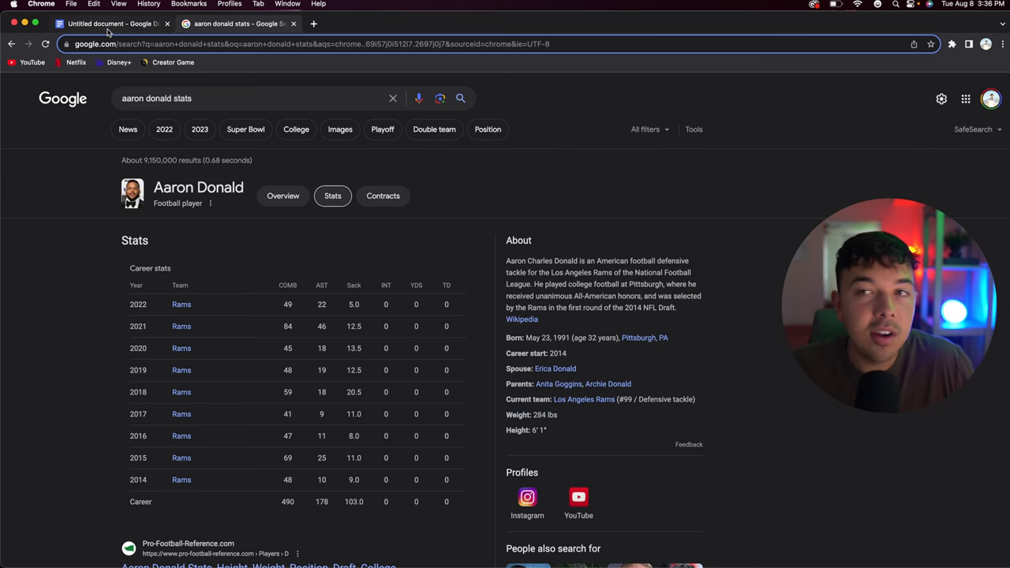
Return to the predictions document and select the word DPOY in prediction four
left_click(111, 23)
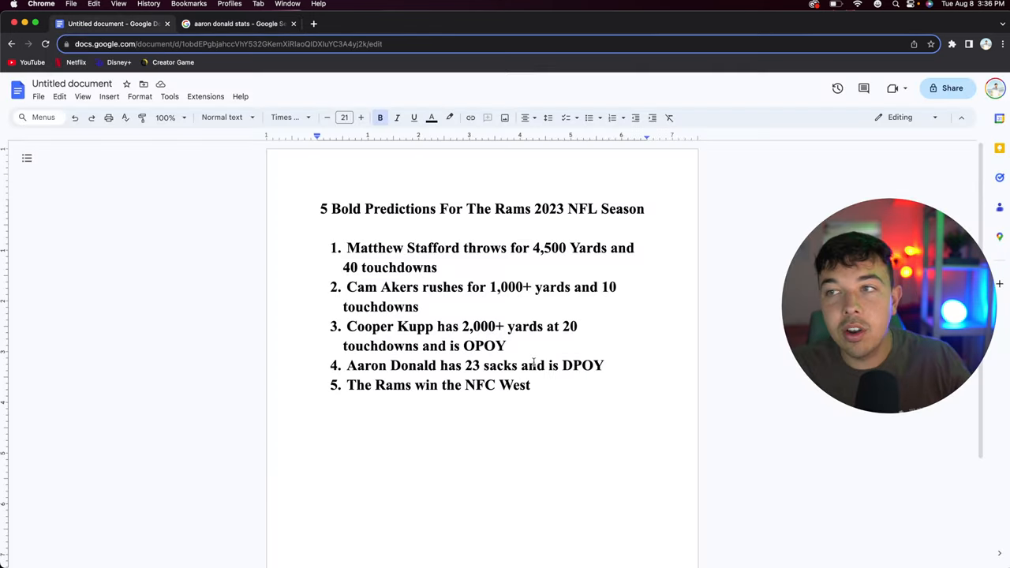
double_click(580, 366)
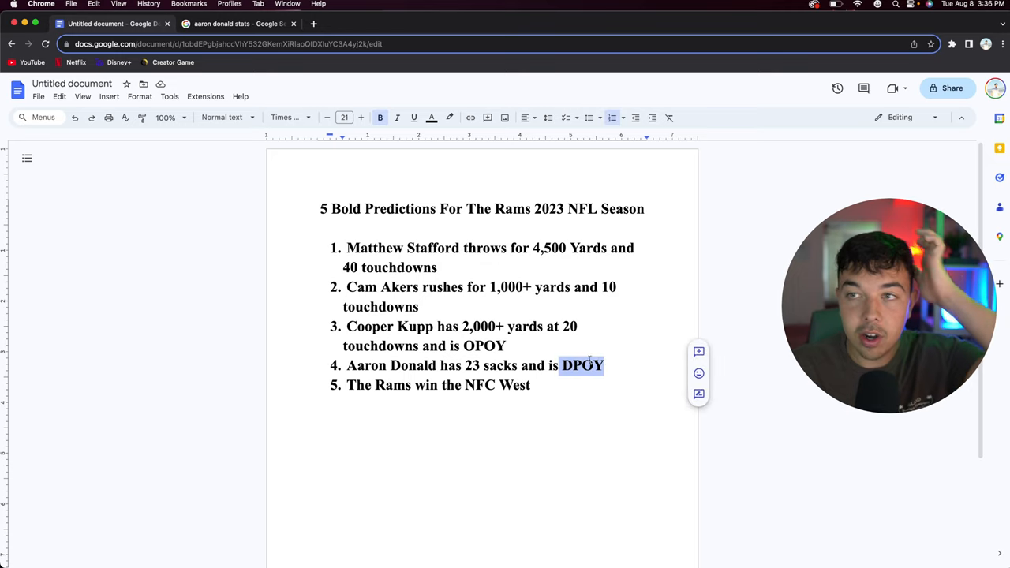